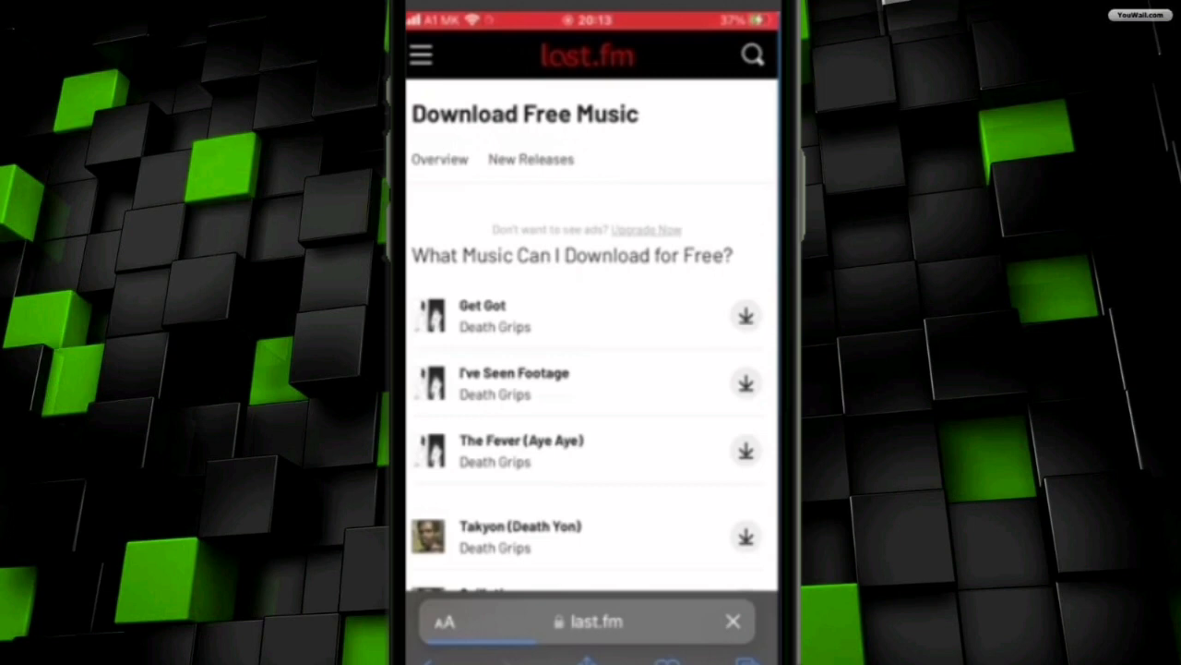
Download Death Grips - Get Got.mp3 from the last.fm free music page
click(746, 316)
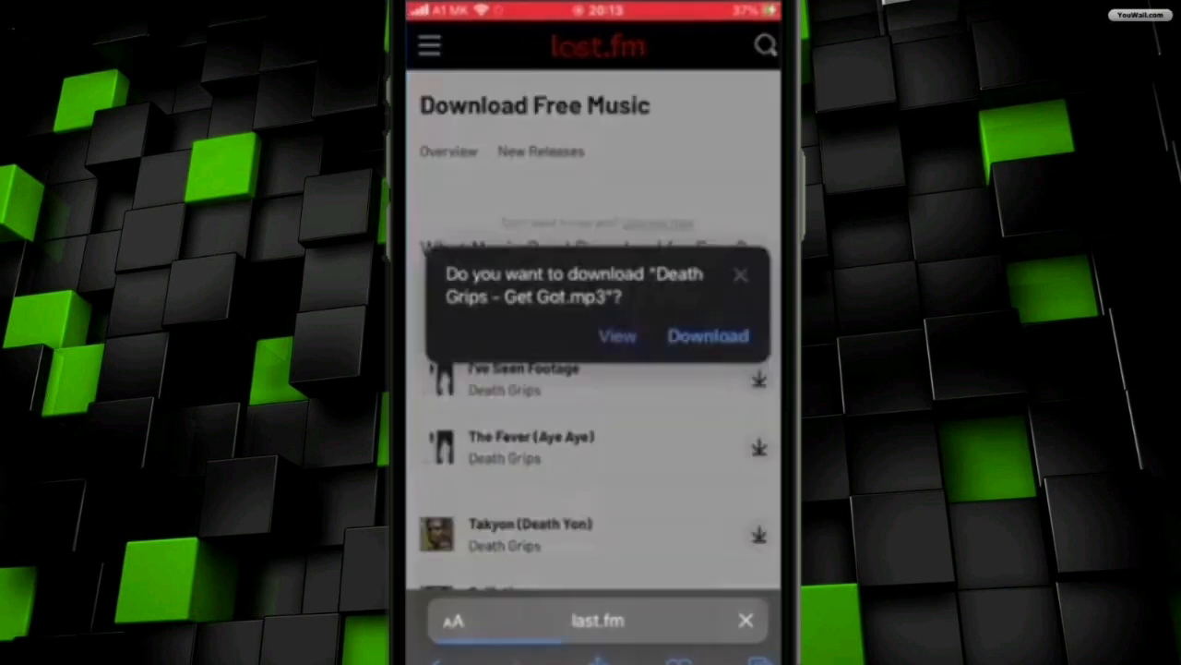
click(452, 620)
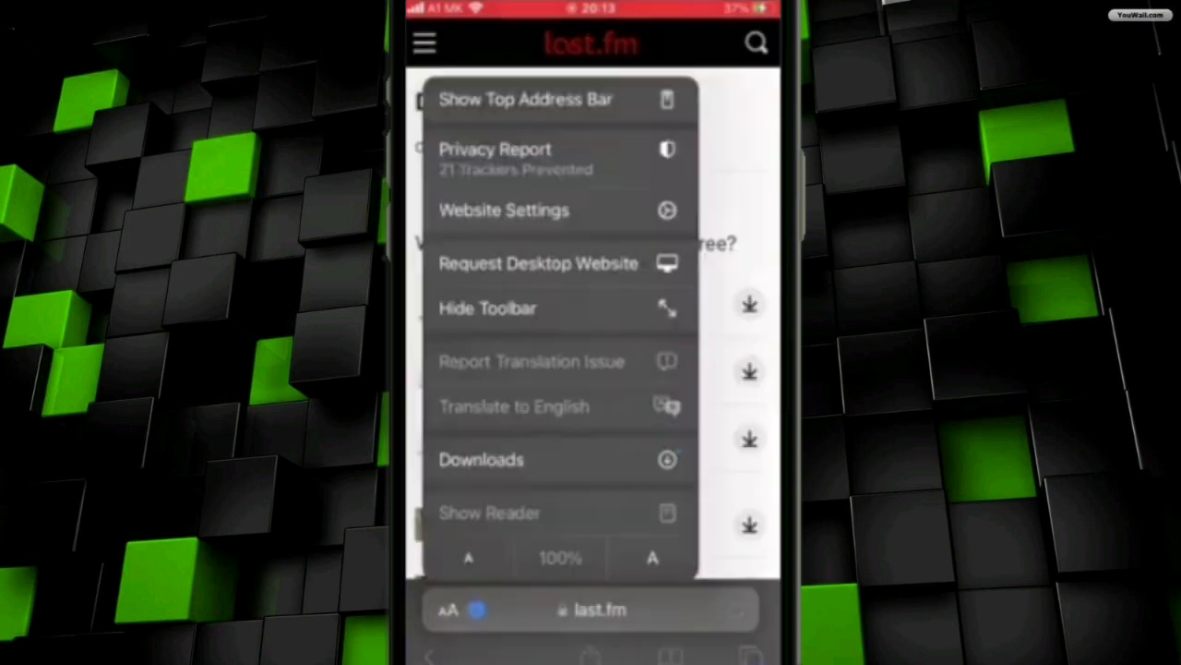
View the finished 2.6 MB Death Grips - Get Got file in Safari's downloads list
click(480, 460)
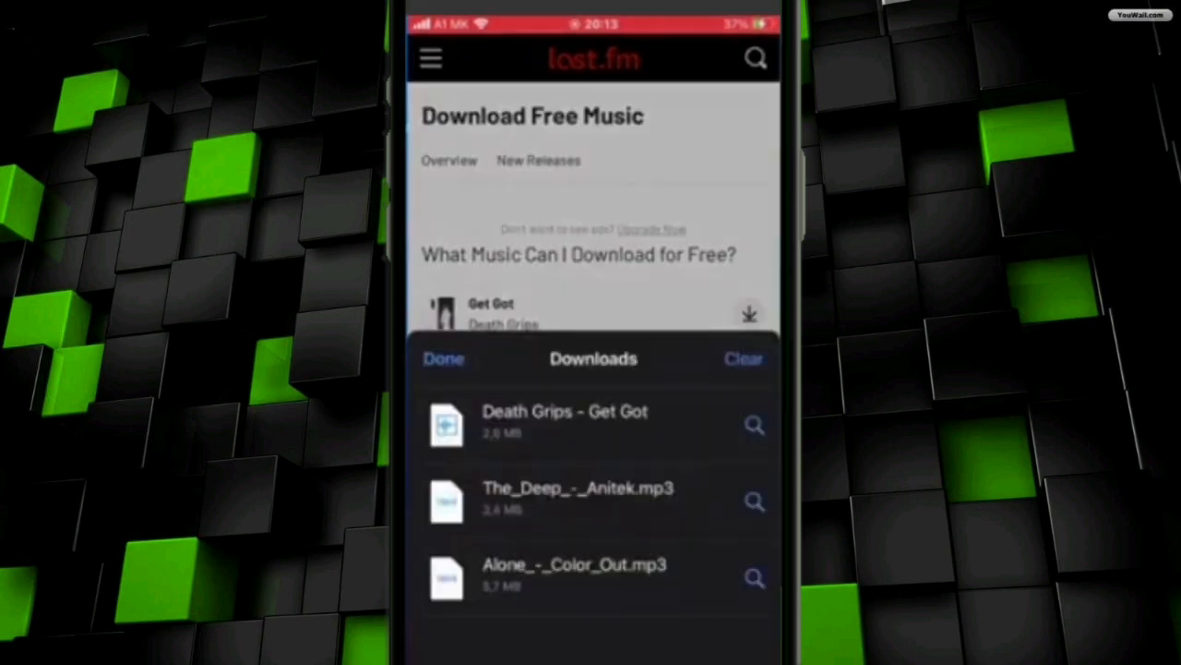
click(565, 421)
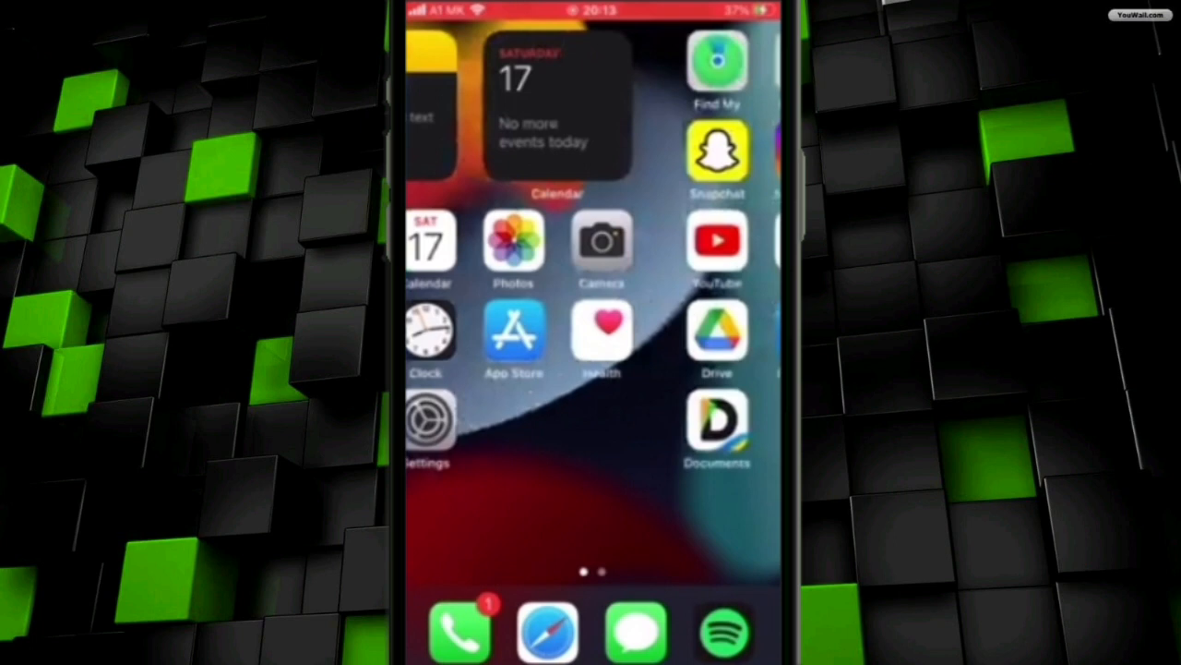
Launch Documents from the home screen onto its My Files folder overview
click(716, 424)
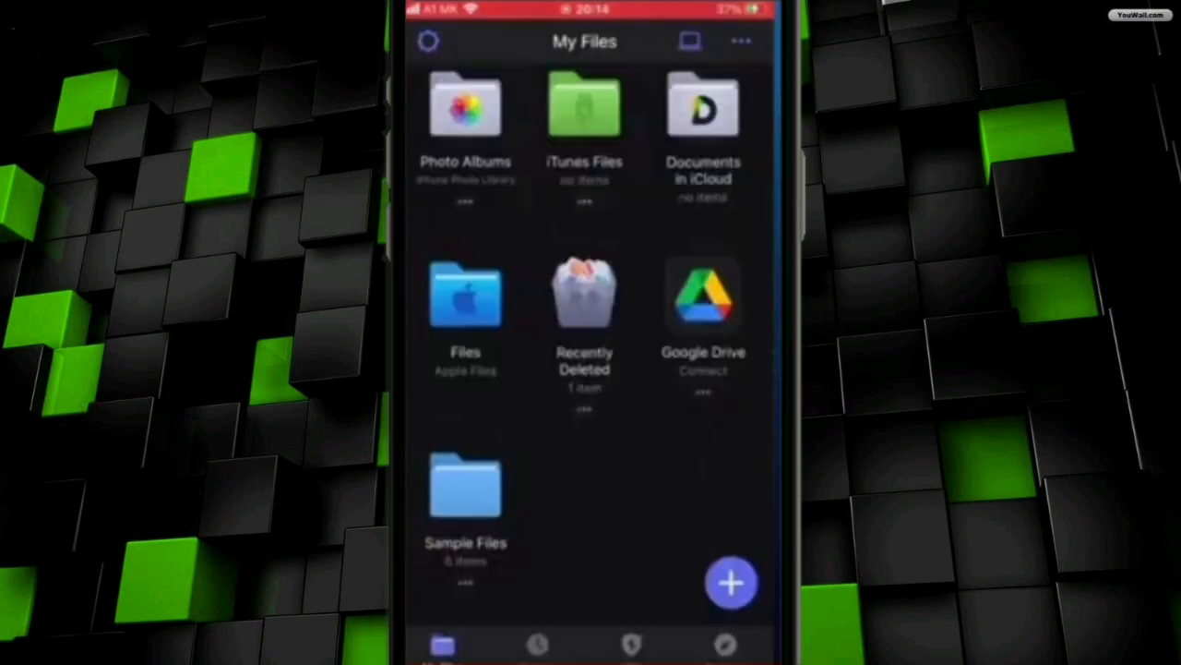